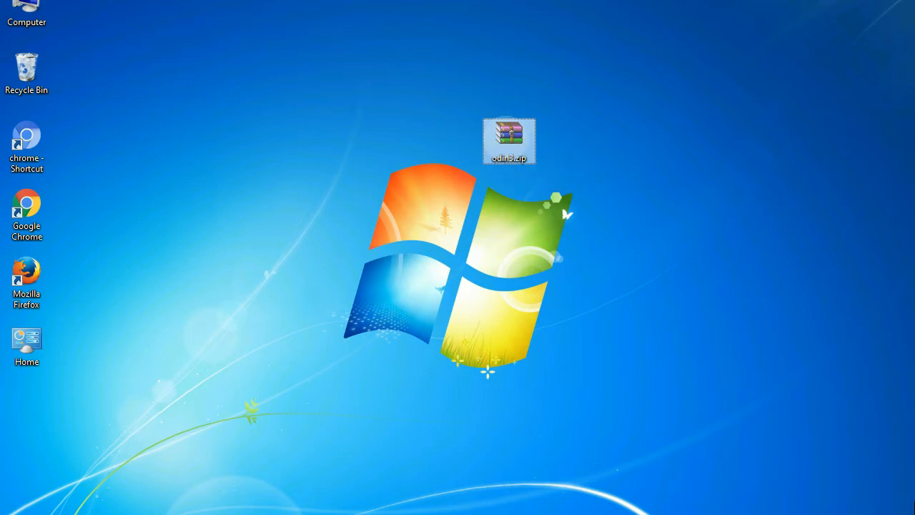
# Open odin3.zip in WinRAR to extract the Odin_v3.09 archive to the desktop
pyautogui.doubleClick(509, 141)
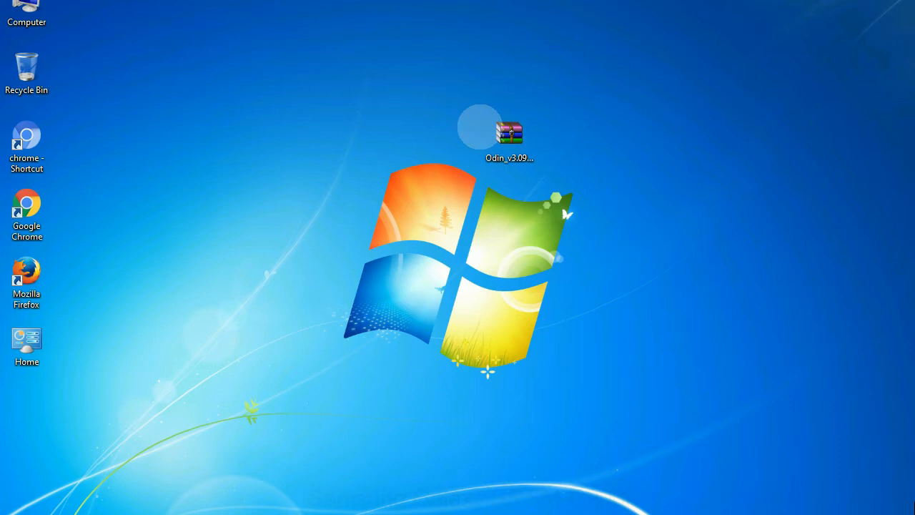
# Extract the Odin_v3.09 archive here and select Odin3 v3.09.exe in its folder
pyautogui.click(509, 135)
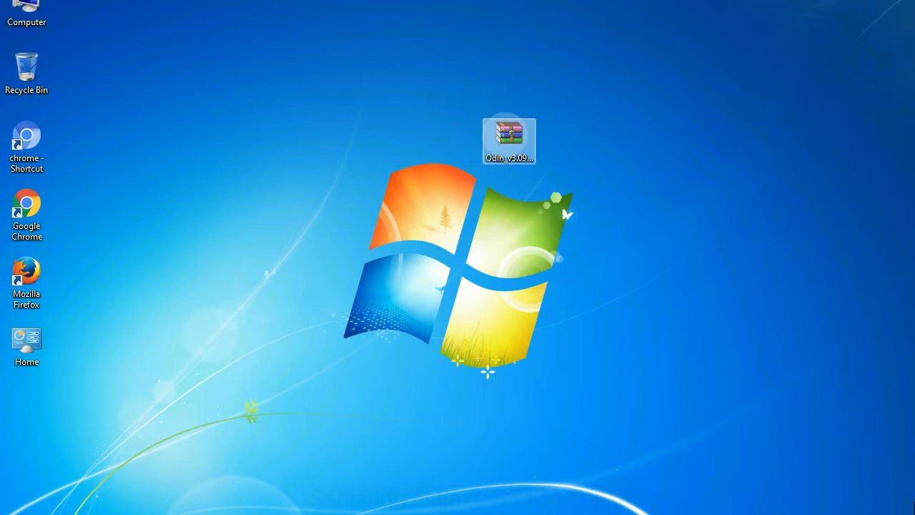
pyautogui.rightClick(509, 139)
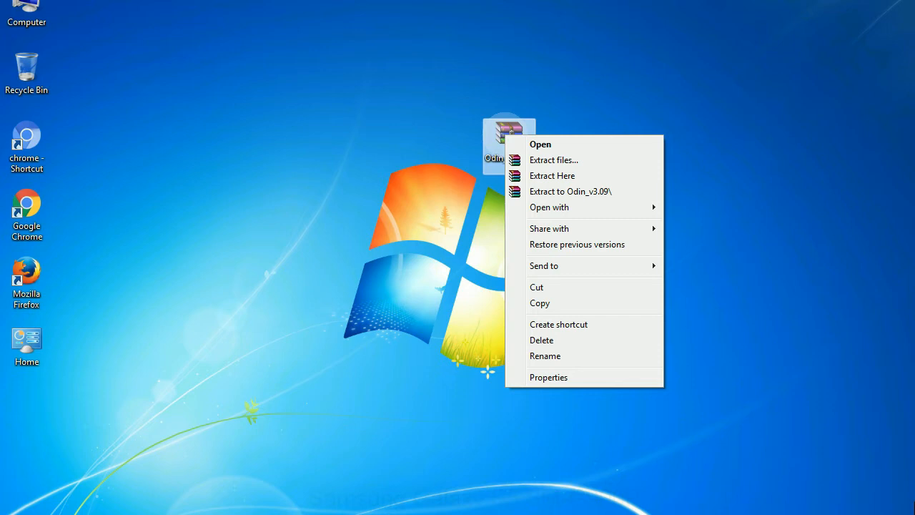
pyautogui.moveTo(551, 175)
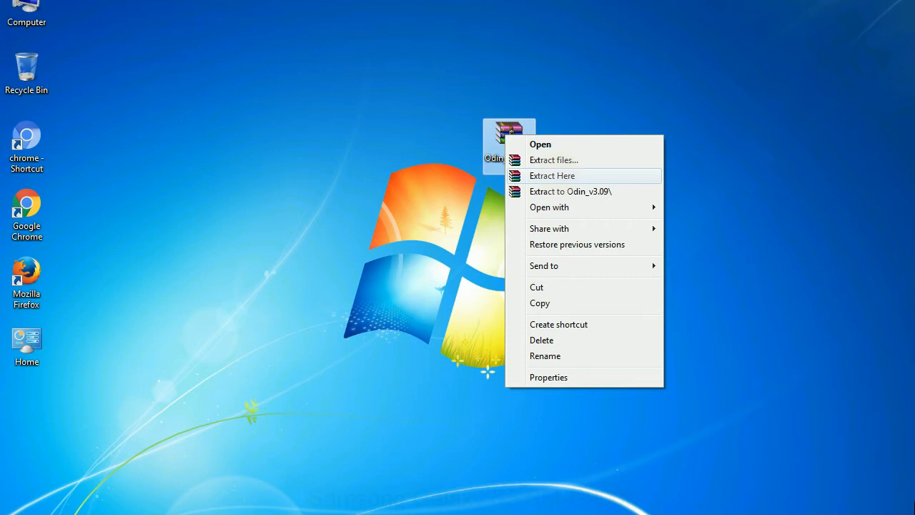
pyautogui.click(552, 175)
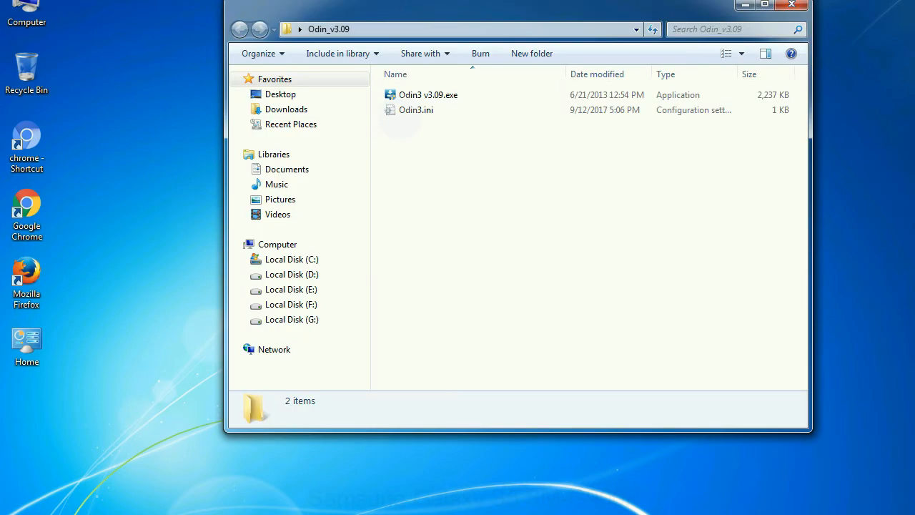
pyautogui.rightClick(428, 95)
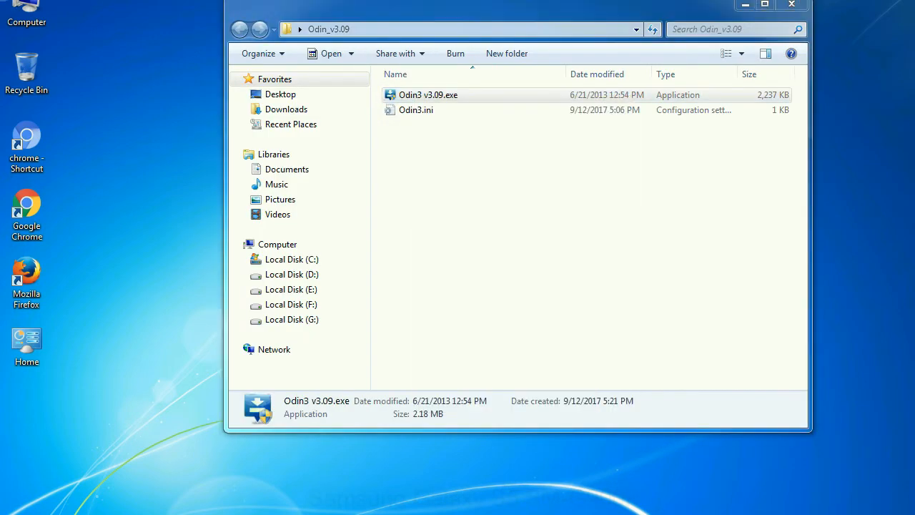
# Launch Odin3 v3.09.exe to show the empty Odin3 main window
pyautogui.doubleClick(428, 94)
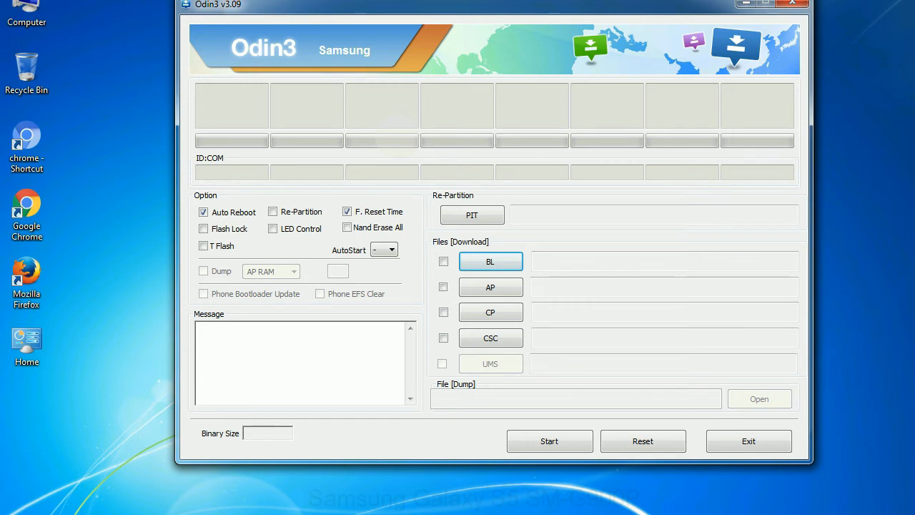
pyautogui.click(792, 3)
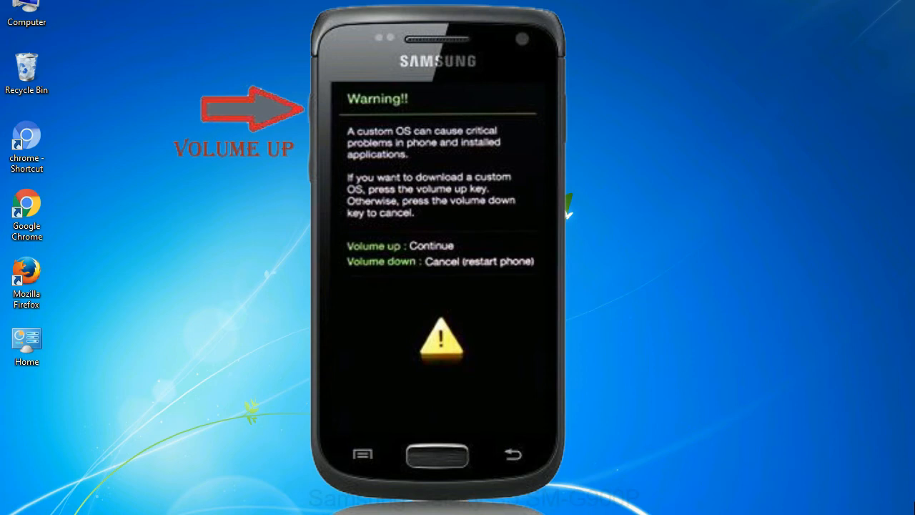
pyautogui.rightClick(428, 94)
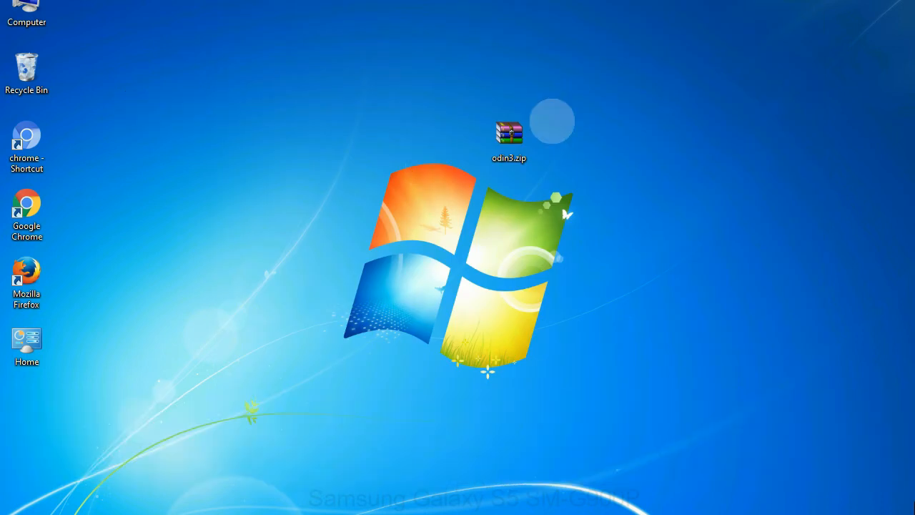
pyautogui.doubleClick(509, 136)
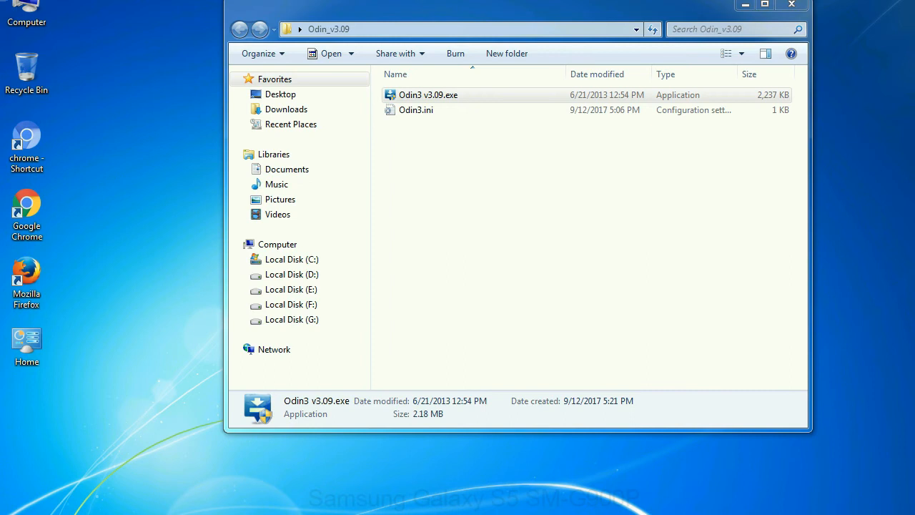
# Start Odin3 v3.09 from the Odin_v3.09 folder, then close its window
pyautogui.doubleClick(428, 95)
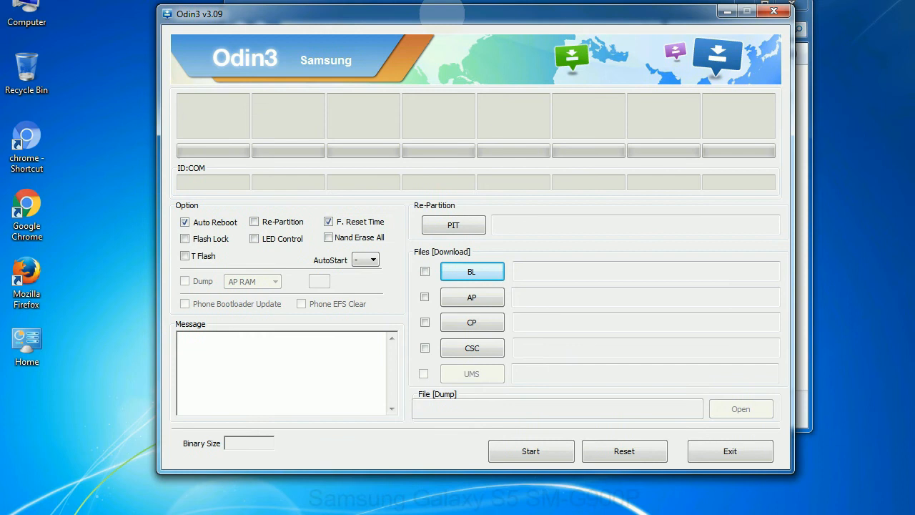
pyautogui.click(772, 11)
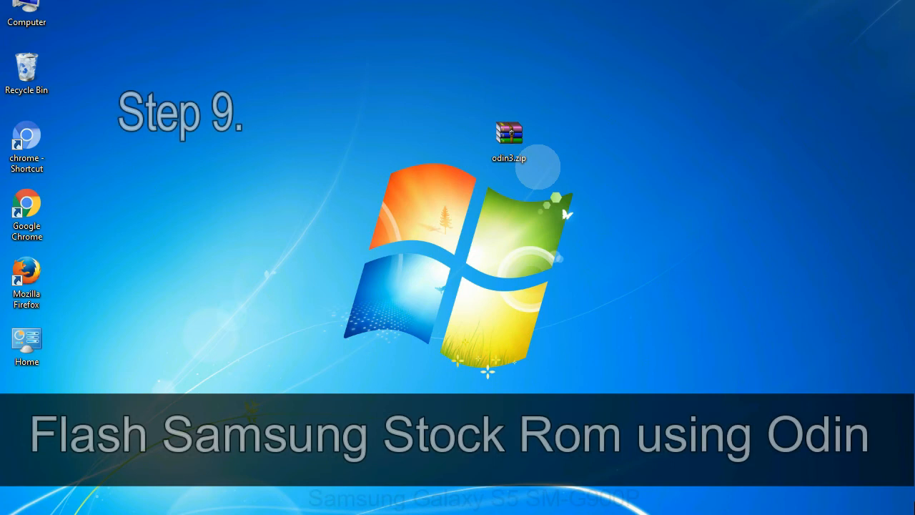
# Reopen Odin3 with the phone connected so it shows 0:[COM3] Added!!
pyautogui.click(509, 140)
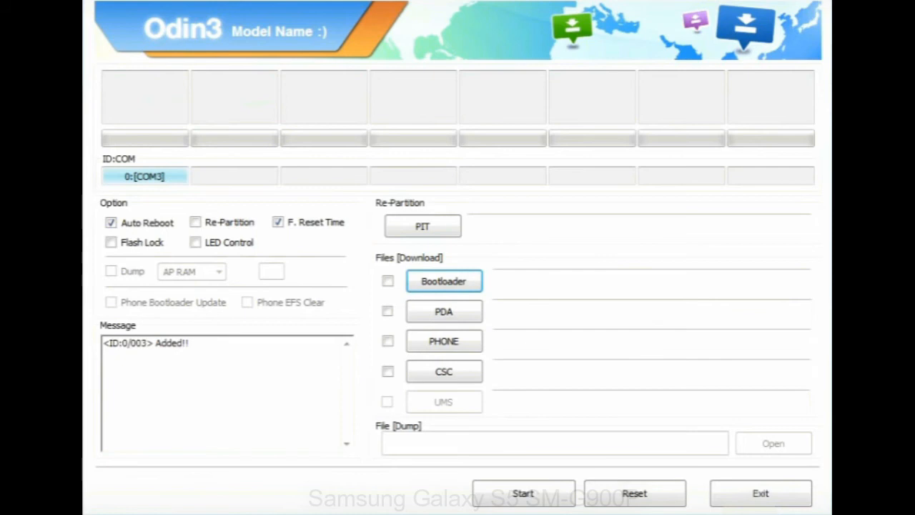
# Load the E500HXXU1AOD1 HOME.tar.md5 file from the Desktop into the PDA slot
pyautogui.click(443, 311)
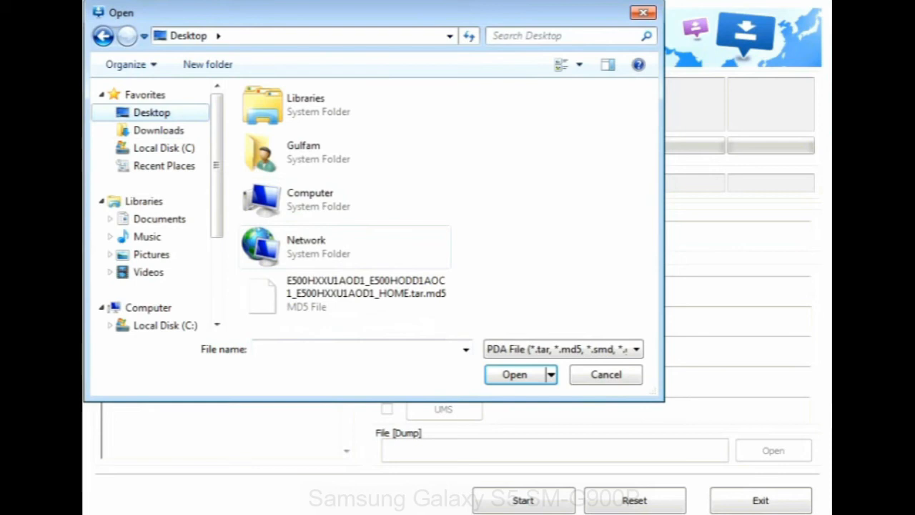
pyautogui.click(514, 374)
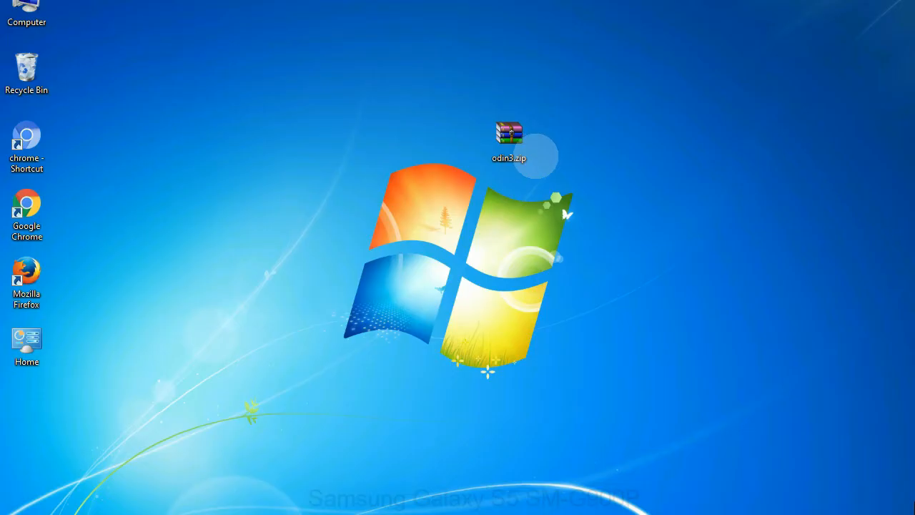
# Start flashing the stock ROM until Odin writes system.img.ext4
pyautogui.click(509, 140)
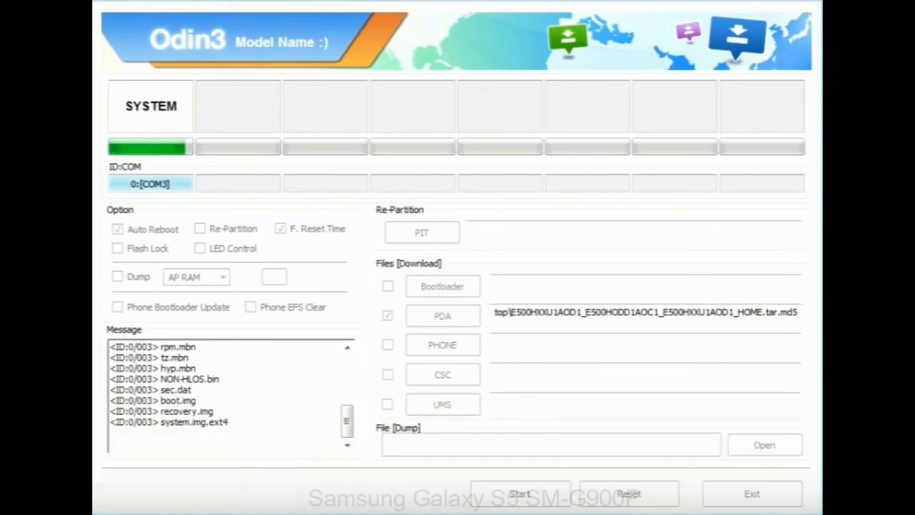
# Confirm the green PASS! with 1 succeeded, 0 failed, and exit Odin3
pyautogui.click(519, 494)
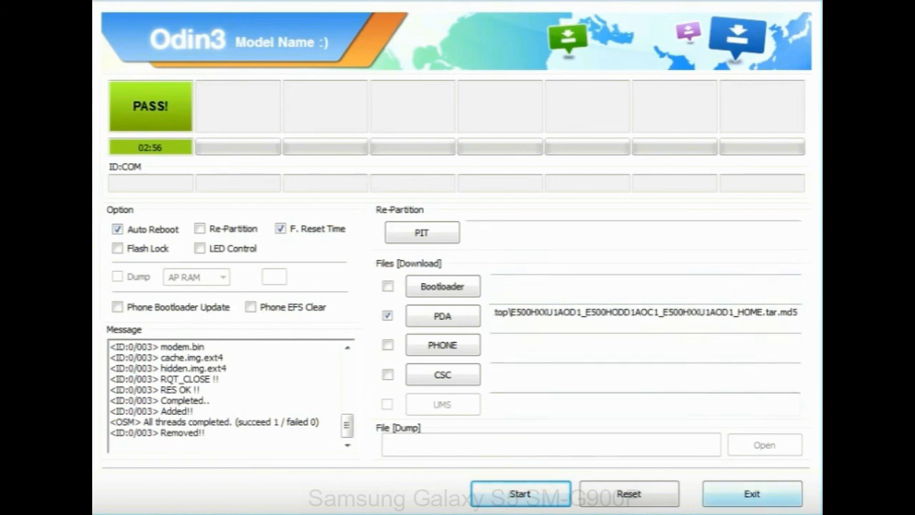
pyautogui.click(751, 493)
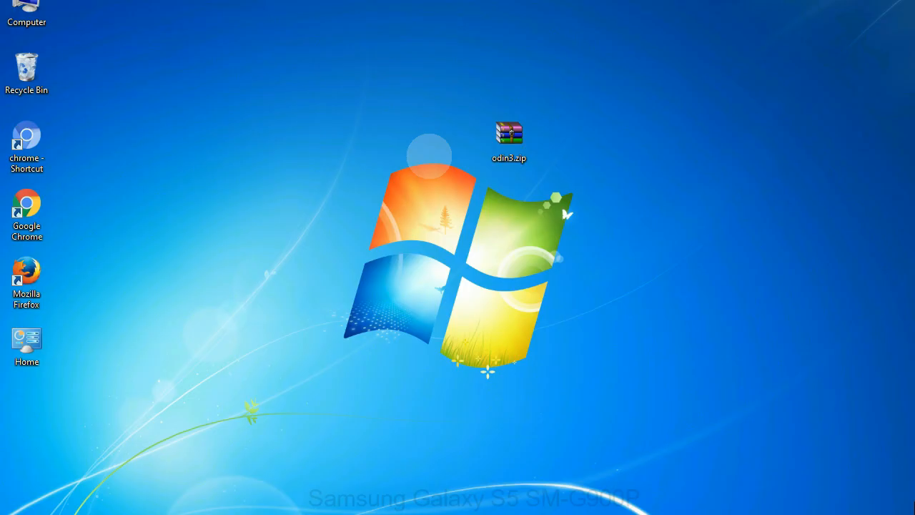